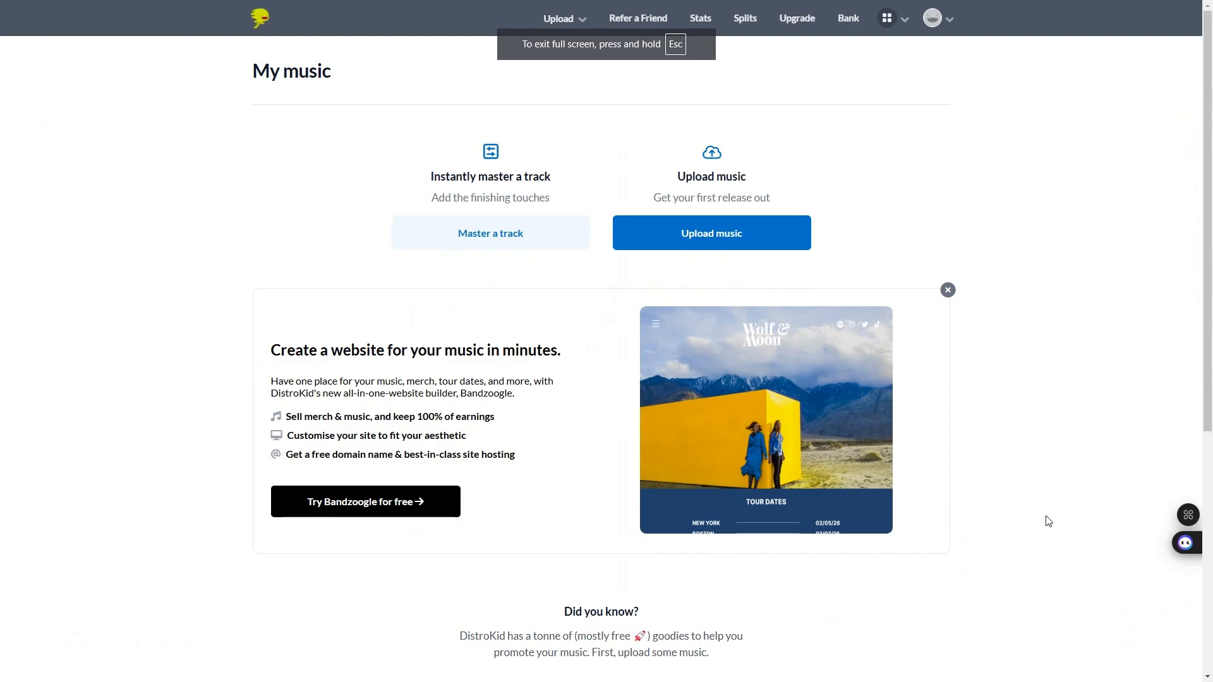
Step: Reach the Spotify for Artists goodie under Special access in DistroKid's apps and goodies menu
key(Escape)
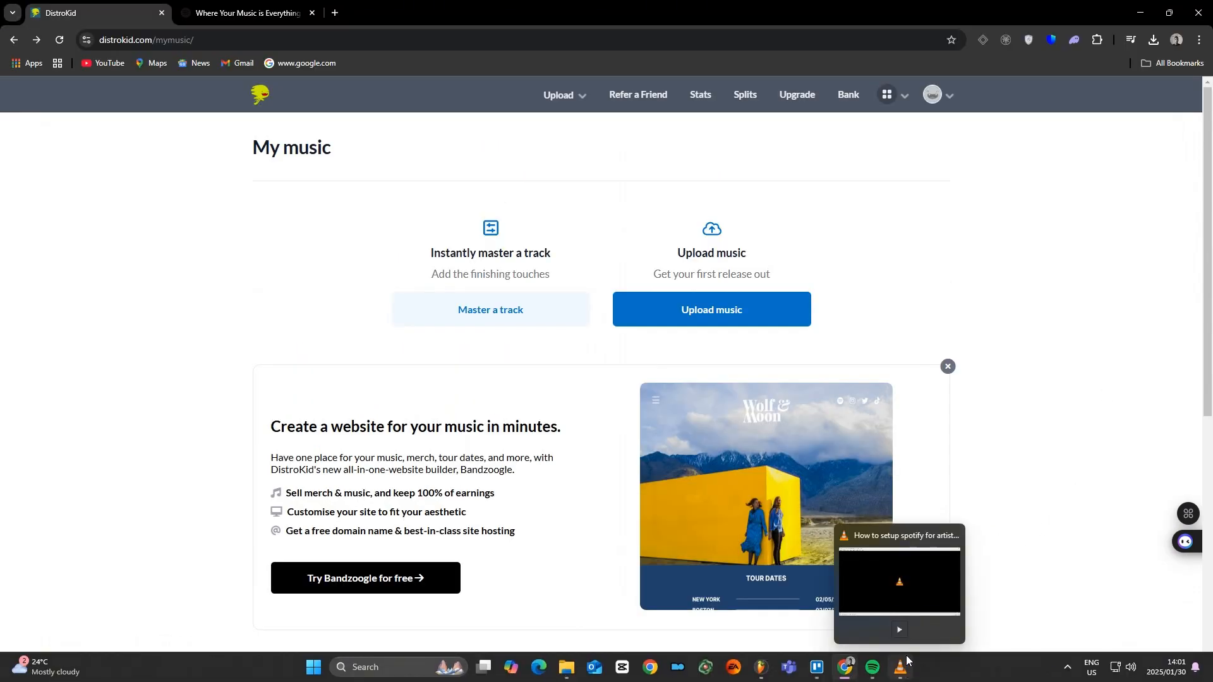
key(f11)
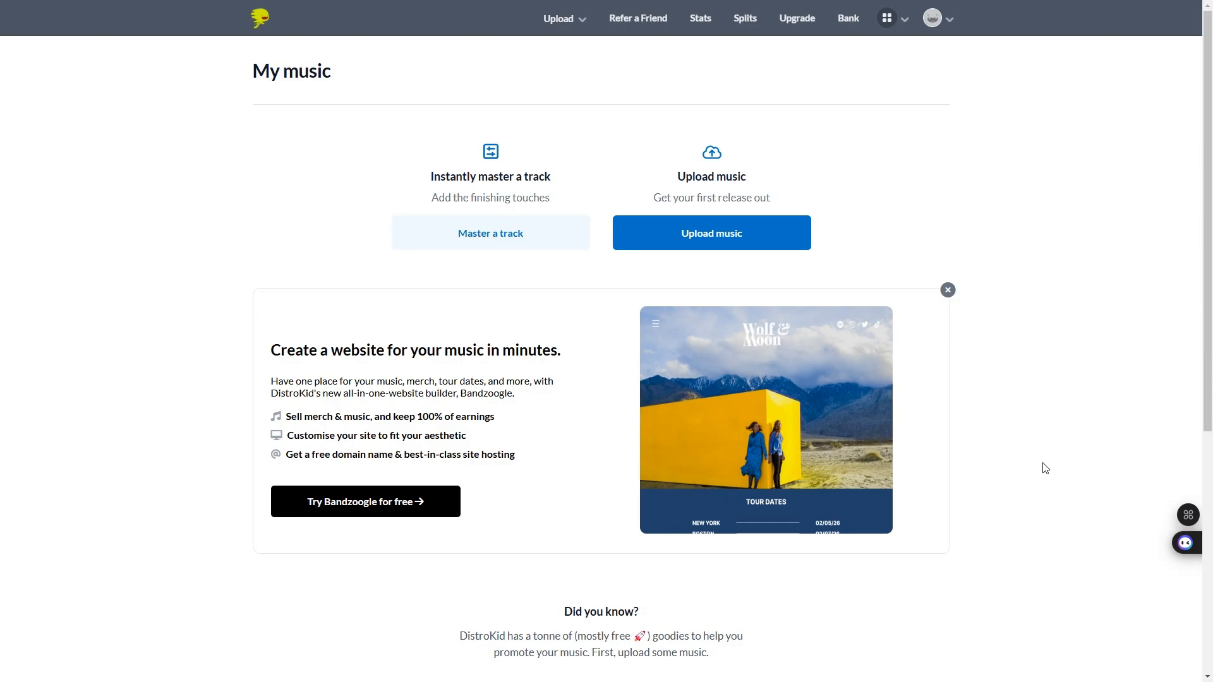
mouse_move(909, 400)
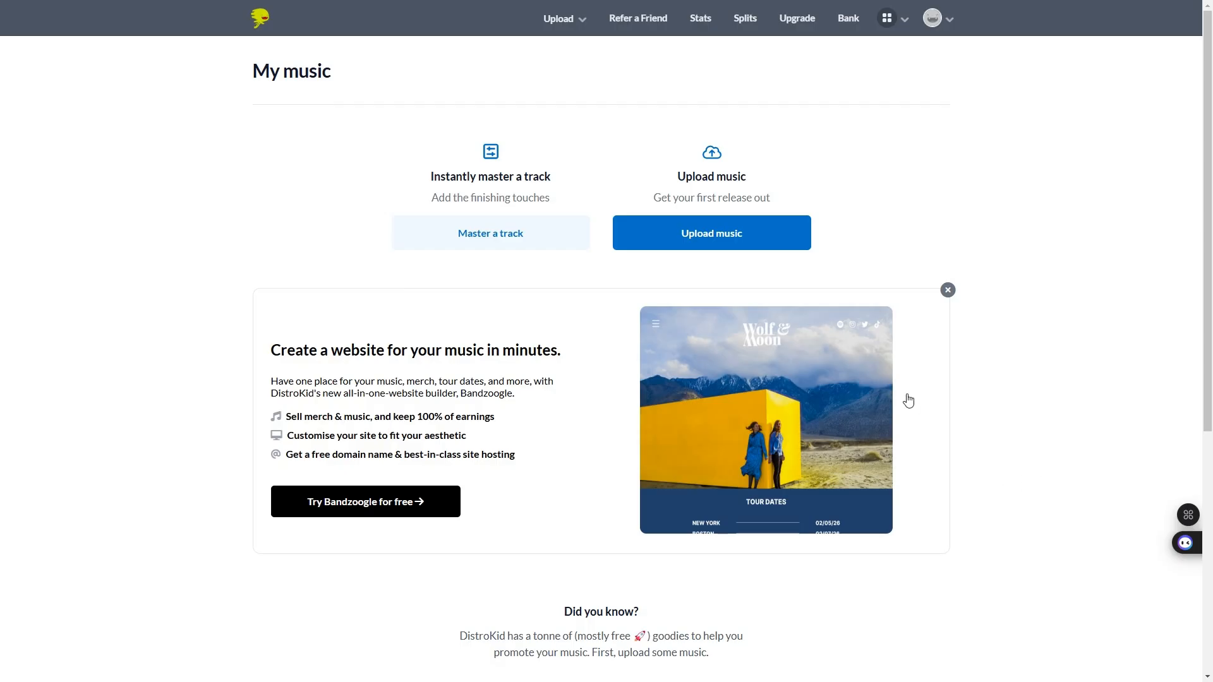
mouse_move(1074, 315)
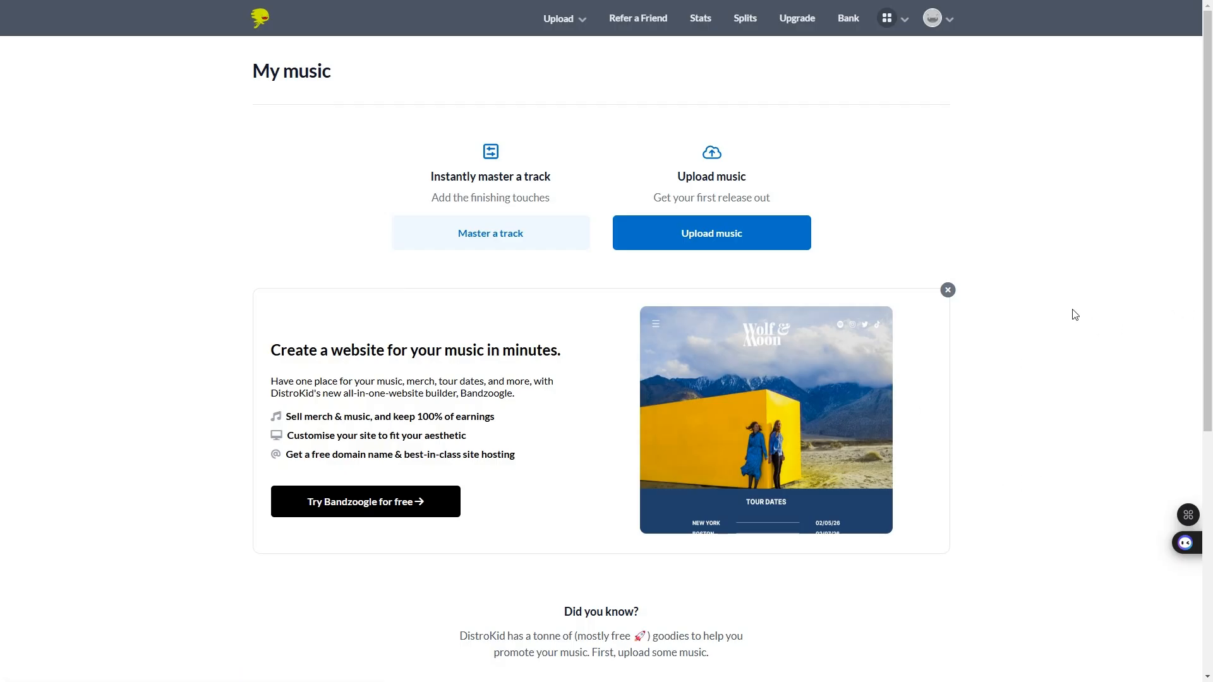
mouse_move(1047, 291)
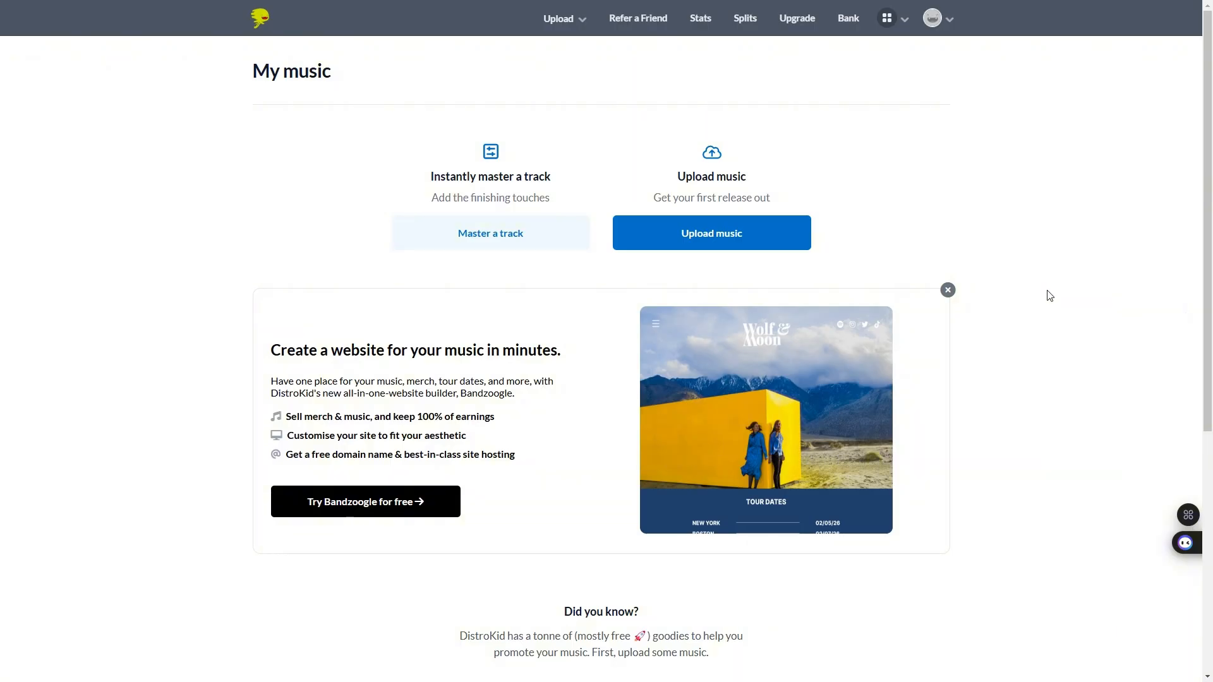
mouse_move(1049, 300)
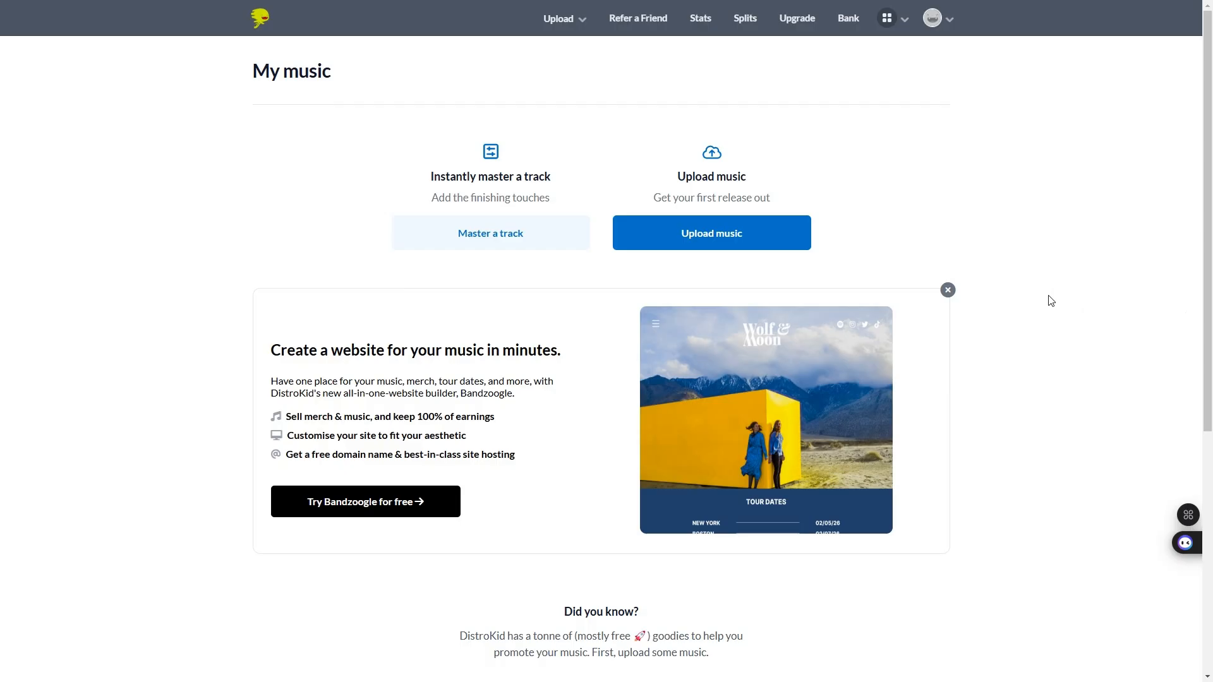
mouse_move(1071, 293)
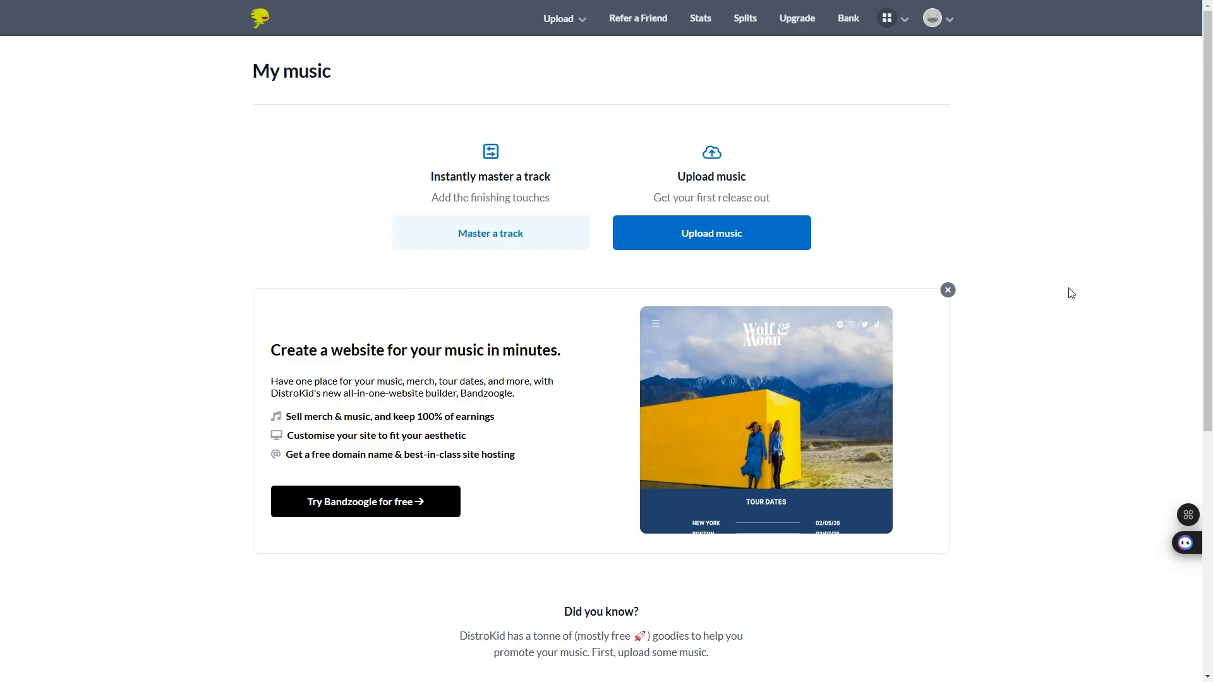
click(887, 17)
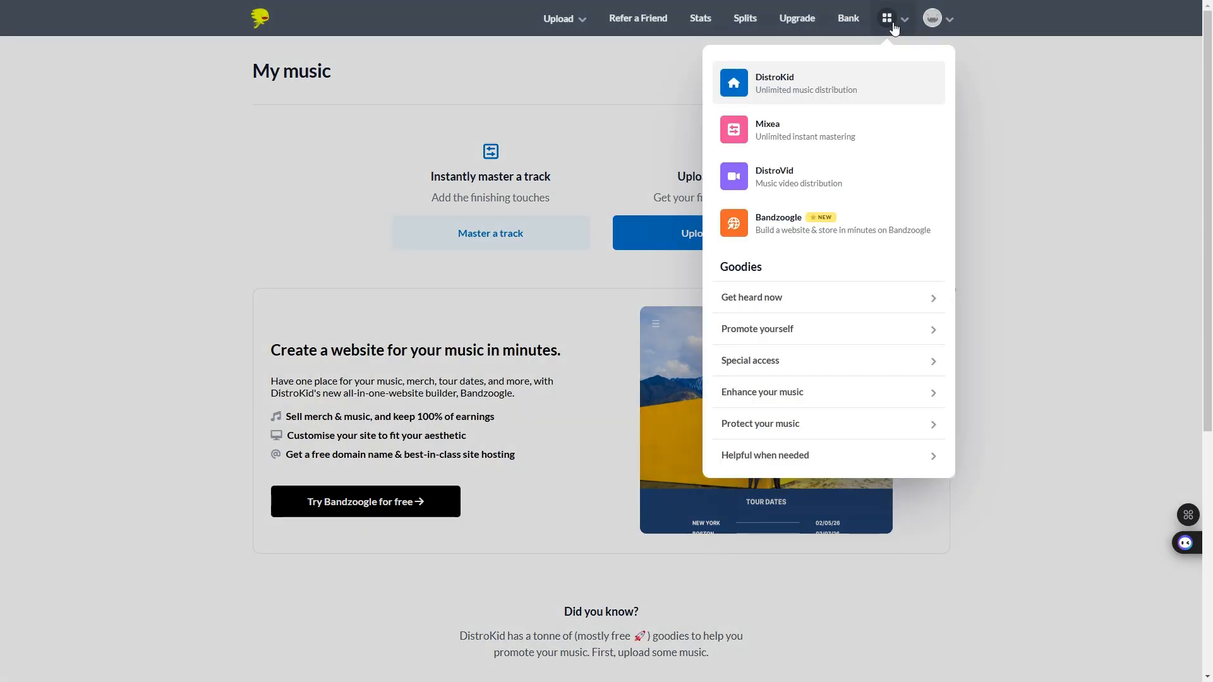
mouse_move(757, 367)
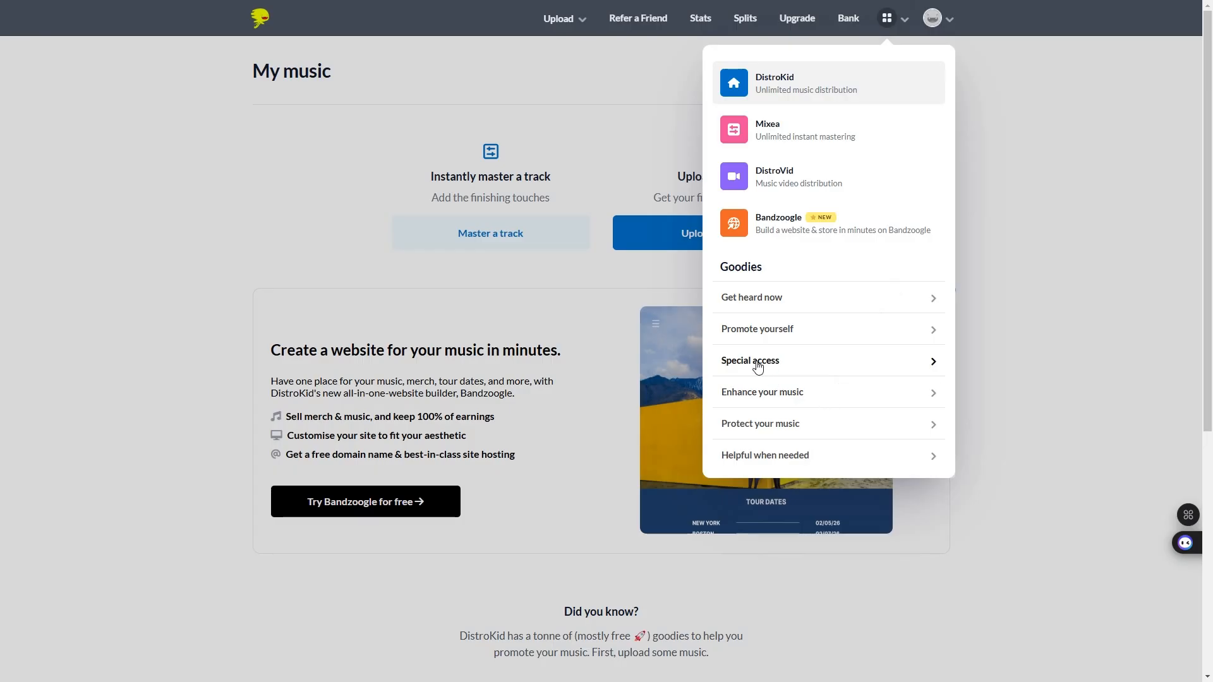
click(749, 360)
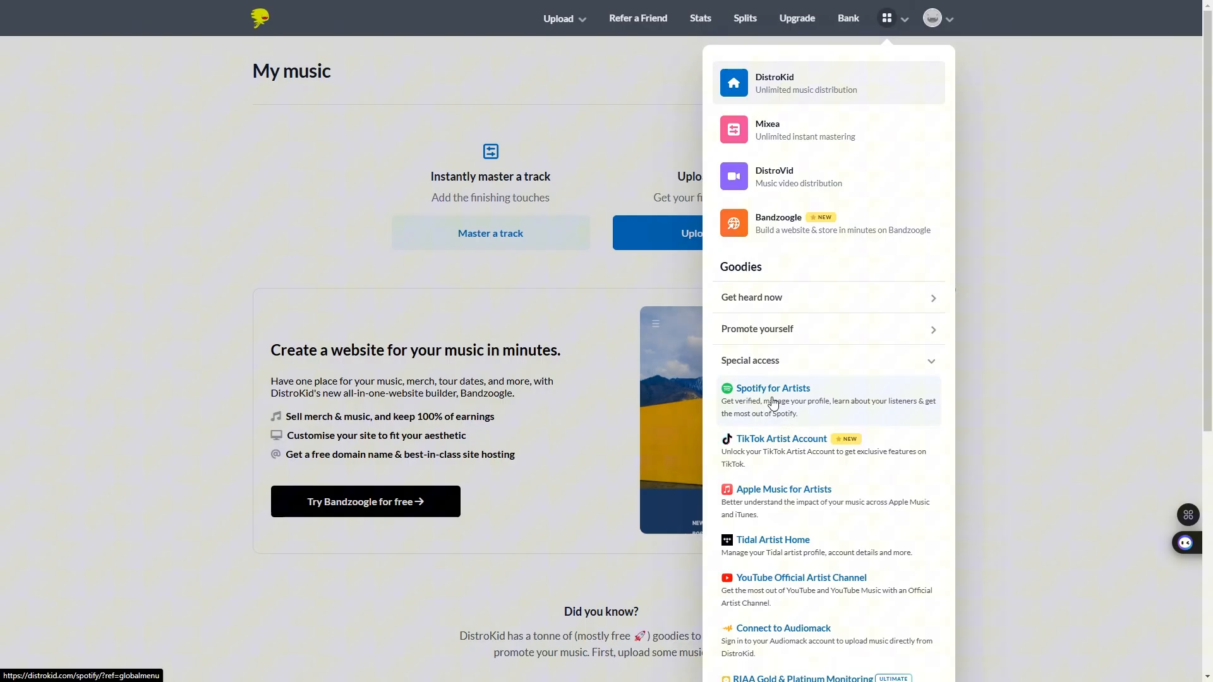
click(772, 387)
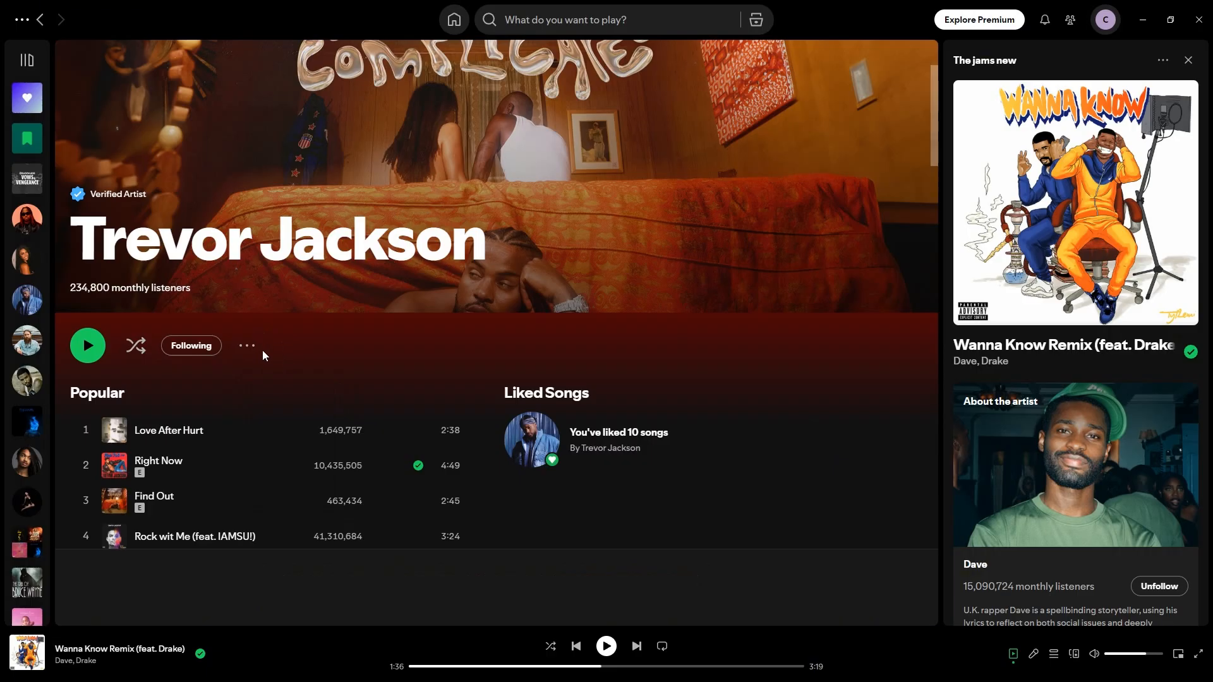
mouse_move(247, 345)
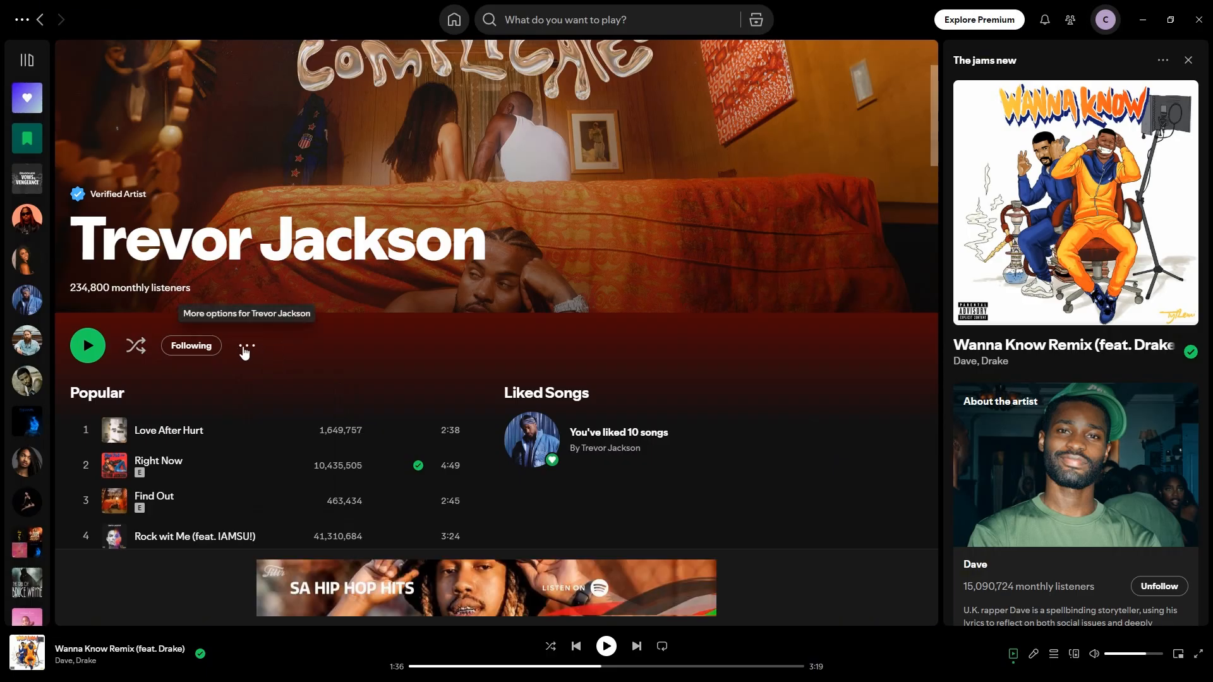
mouse_move(244, 351)
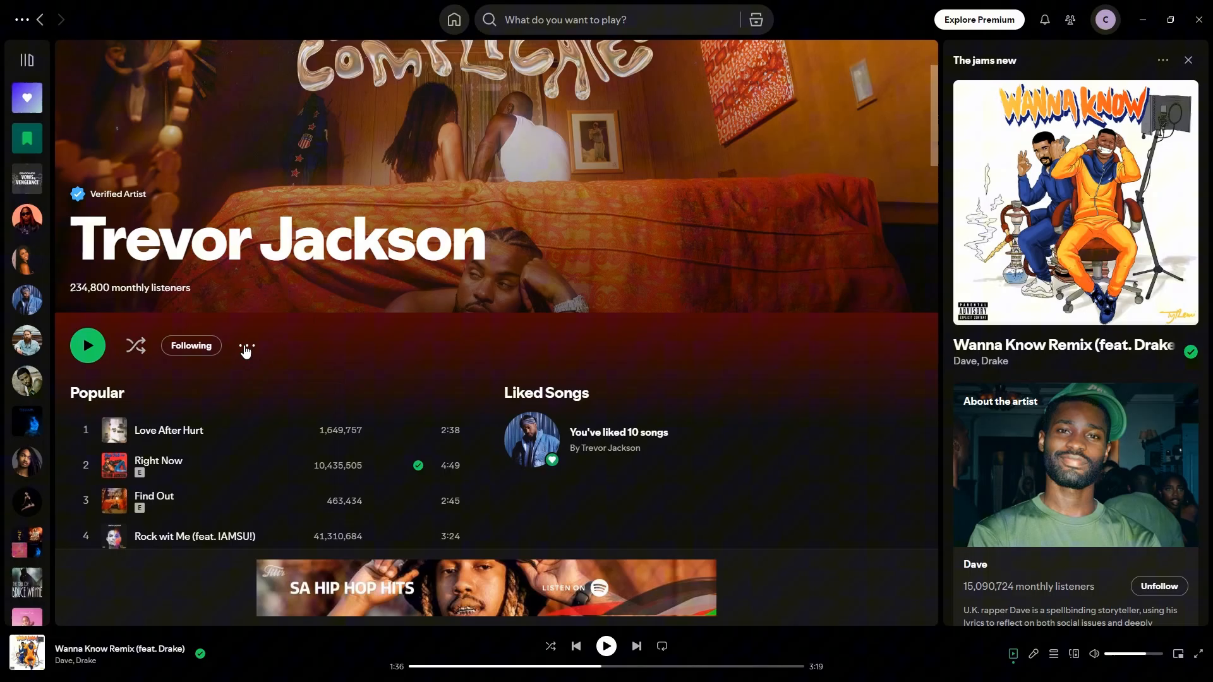
Step: Copy the verified artist's profile link via the artist page's Share options
click(246, 346)
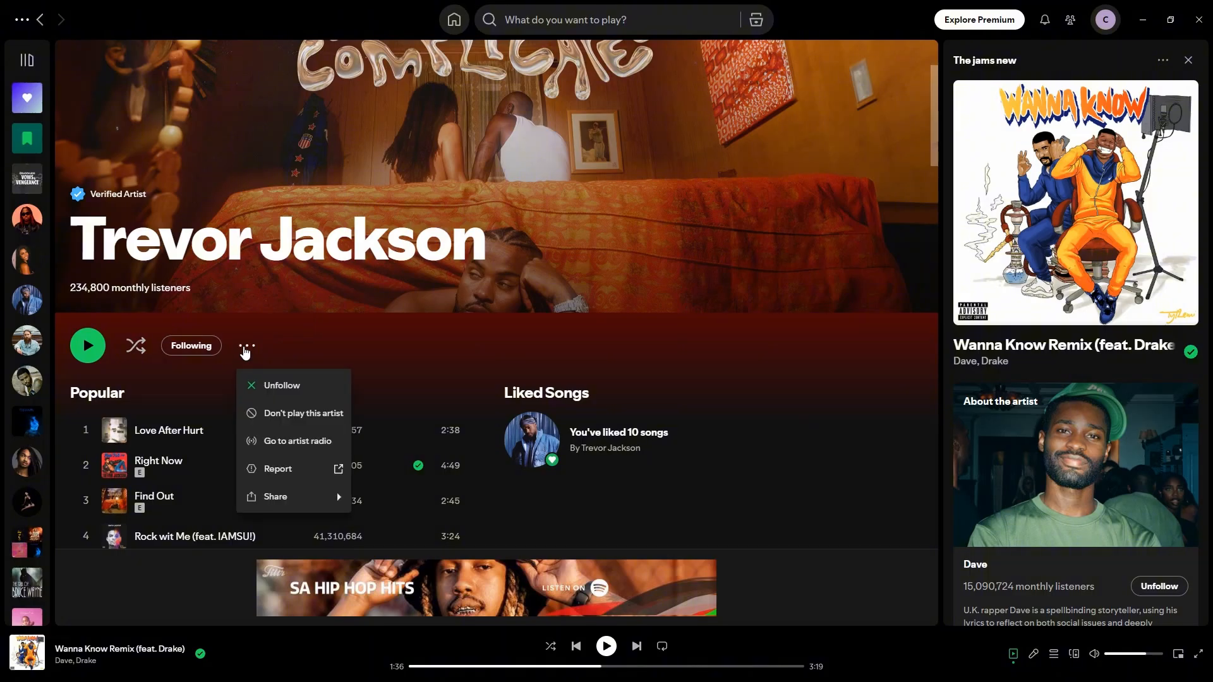
click(275, 497)
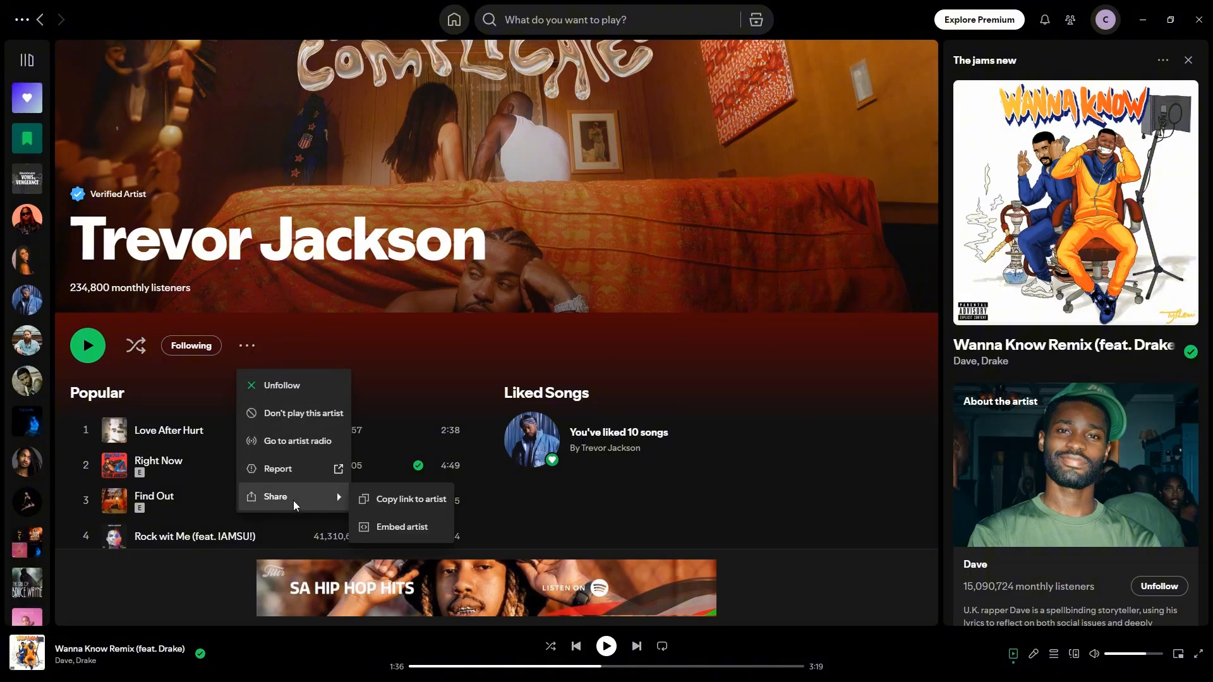
mouse_move(409, 499)
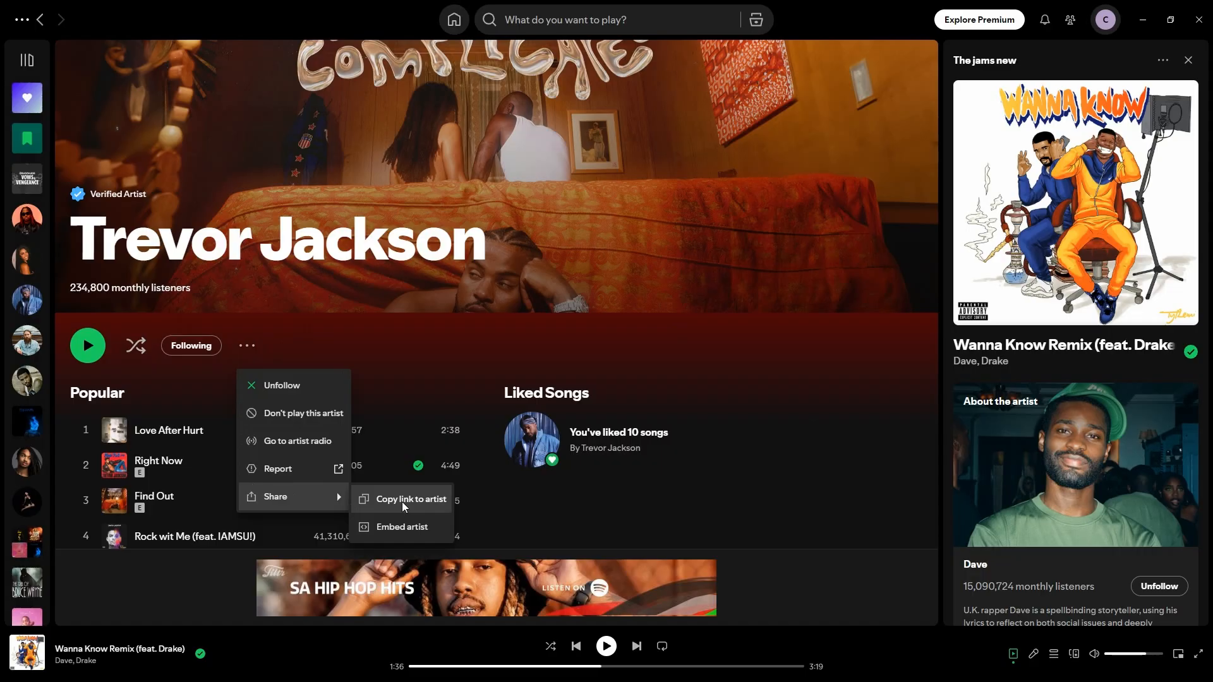
click(409, 499)
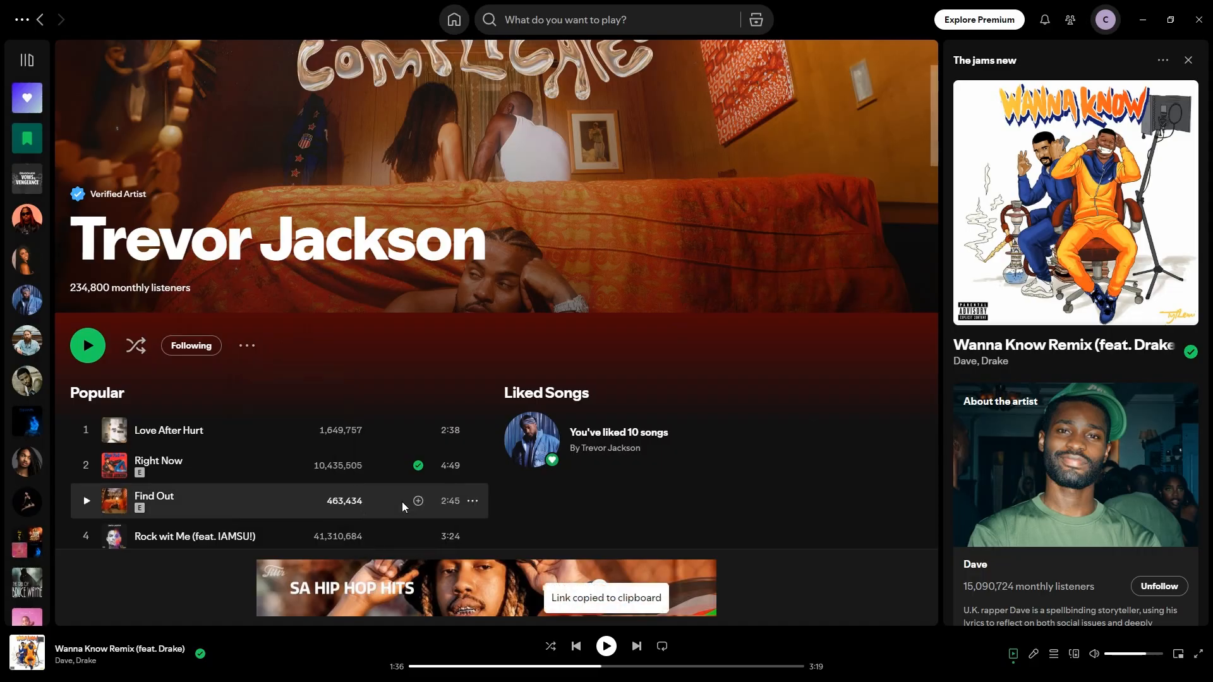
mouse_move(865, 643)
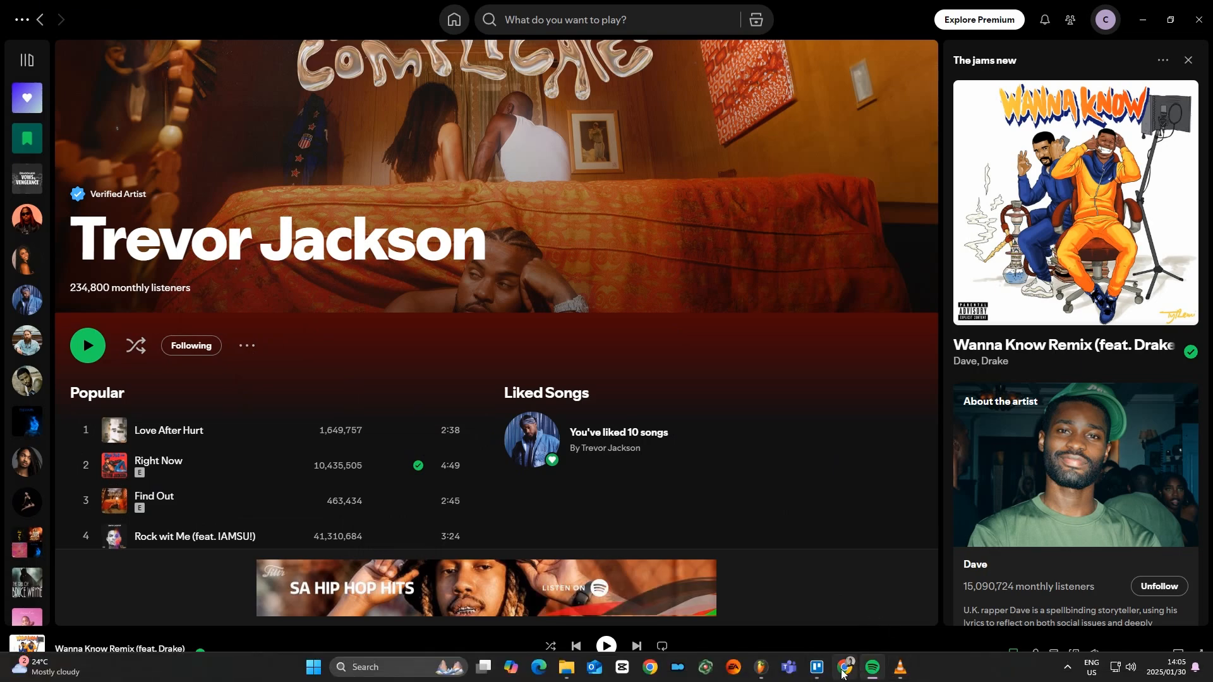
Step: Switch back to the browser tab showing DistroKid's Spotify for Artists page
click(650, 667)
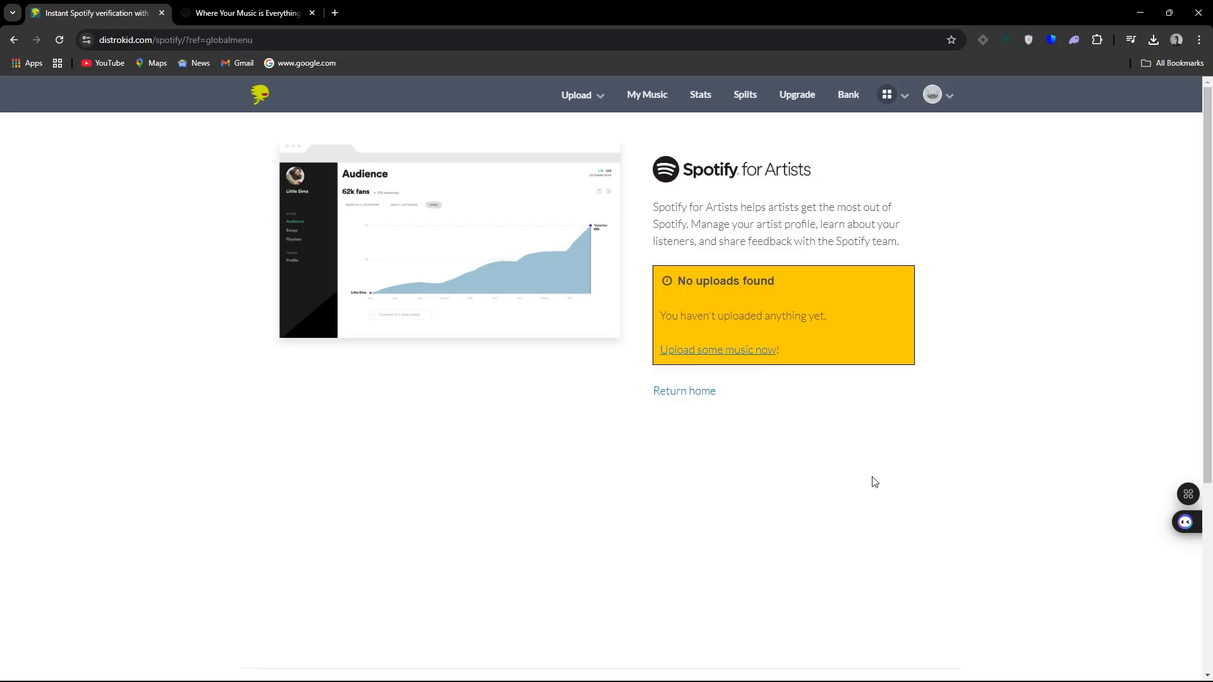
mouse_move(869, 485)
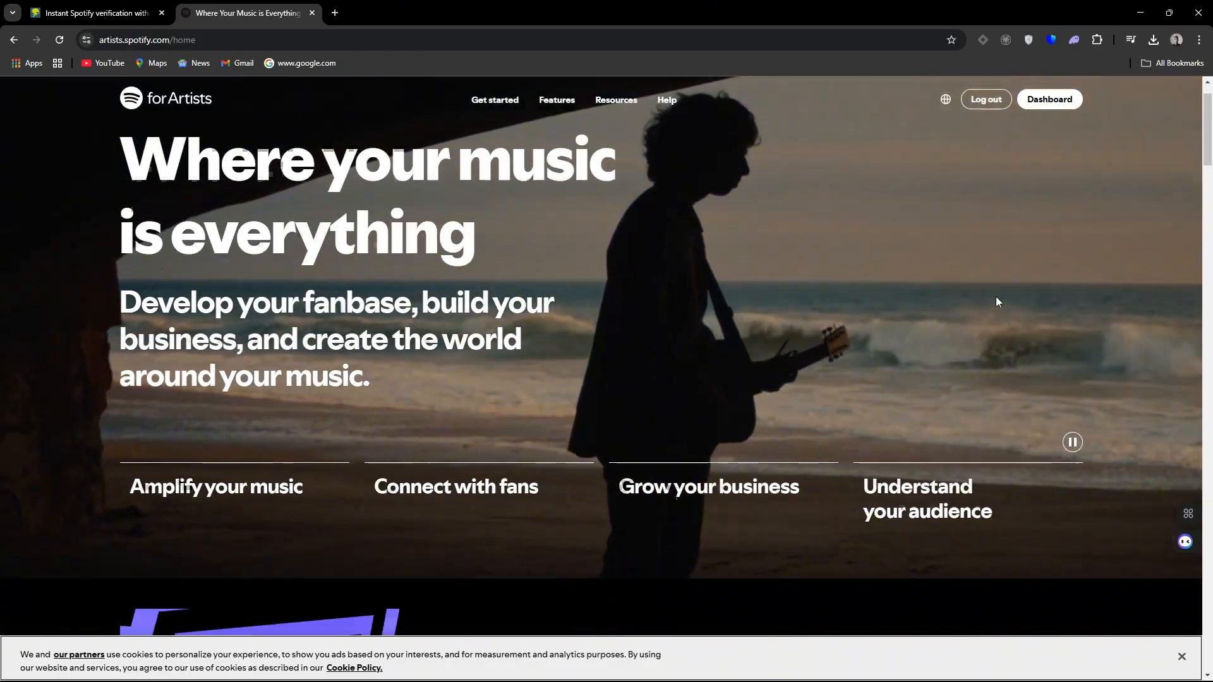
Step: Navigate from Features to the Canvas page under Video & Visuals
scroll(down, 3)
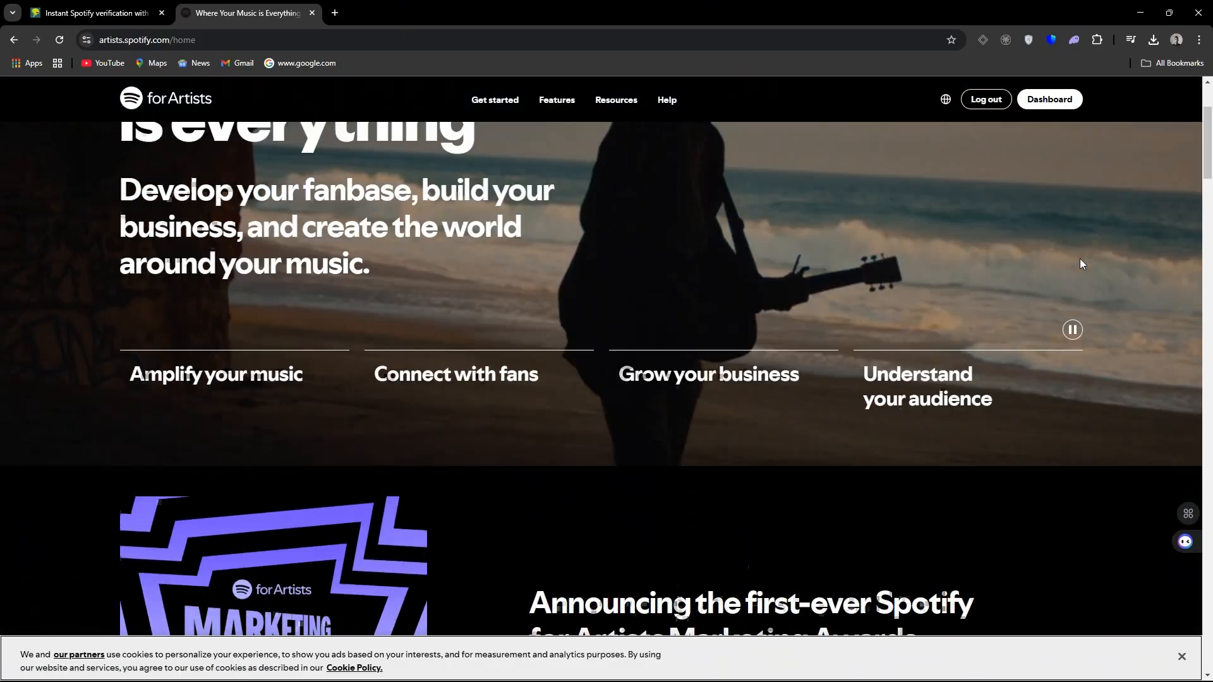
scroll(up, 3)
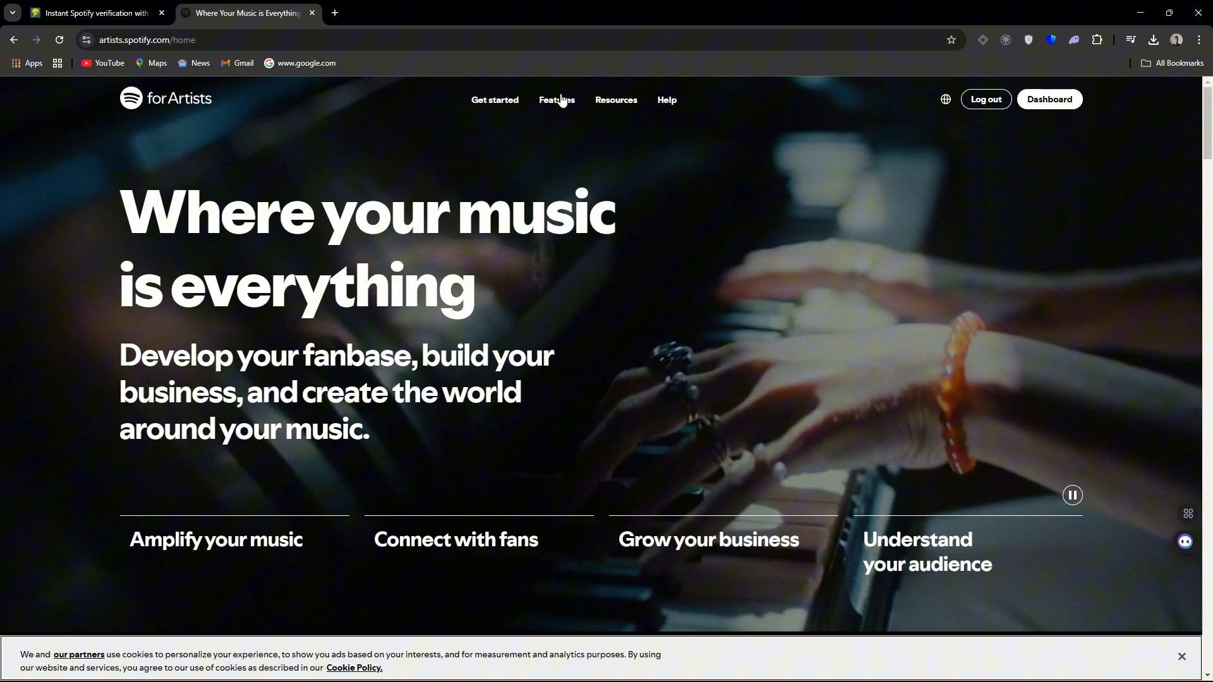
click(556, 100)
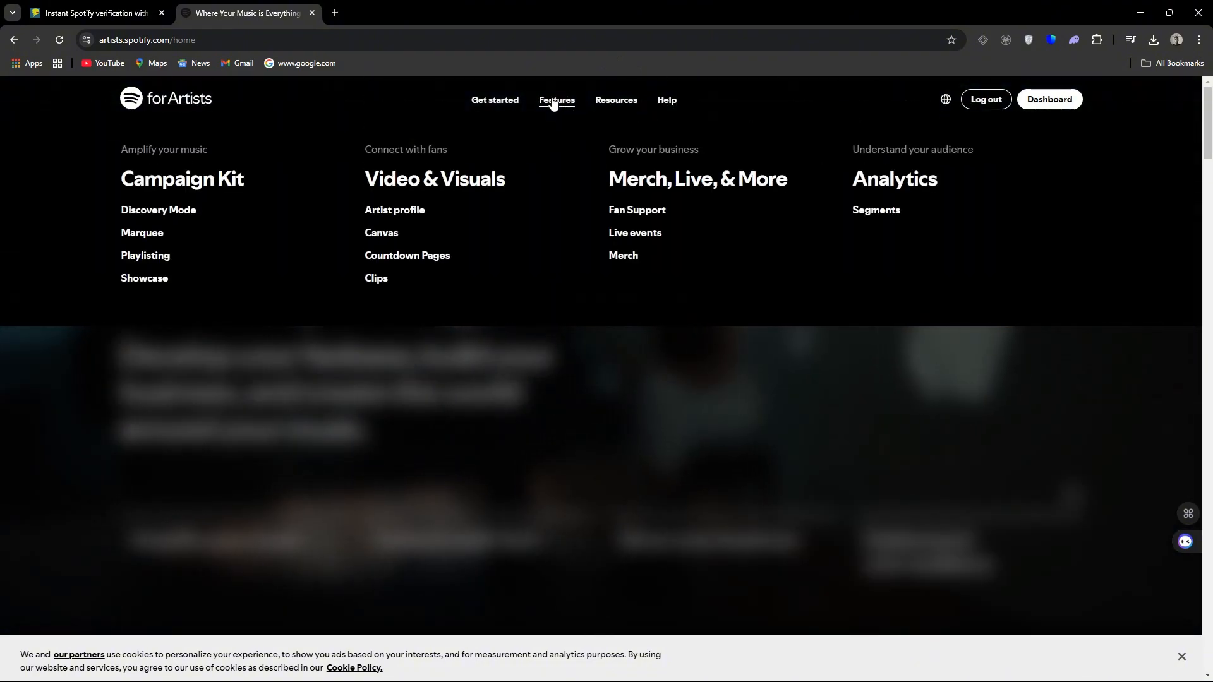
mouse_move(407, 259)
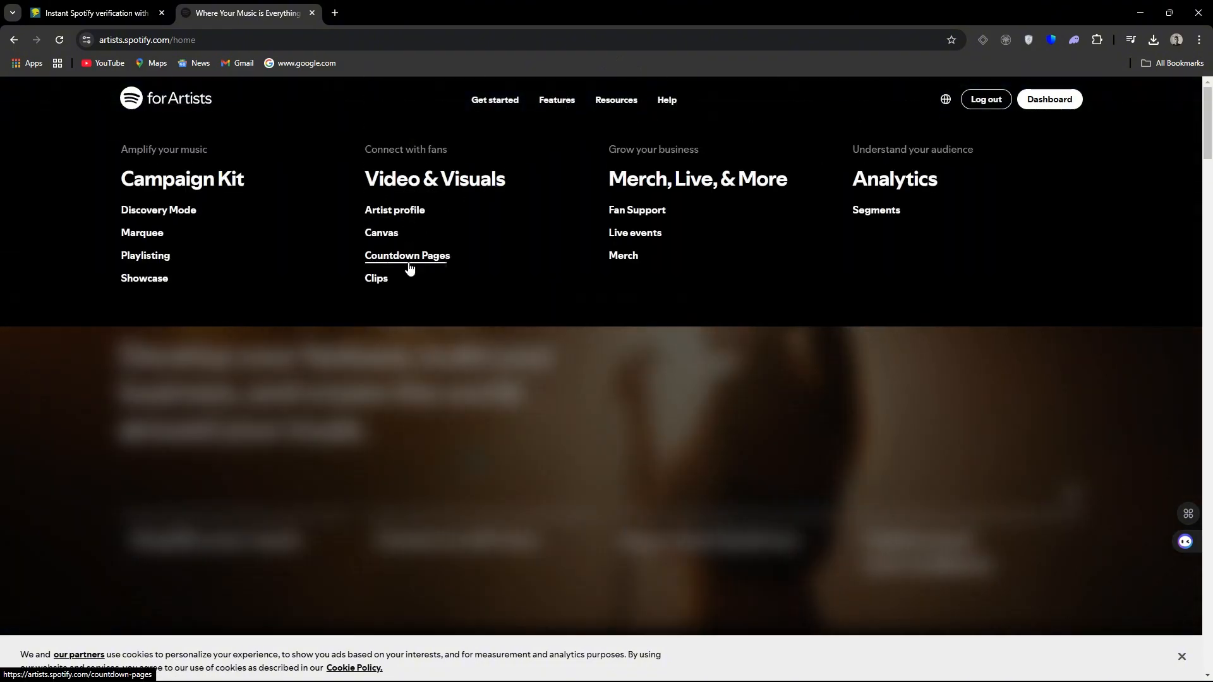
click(381, 235)
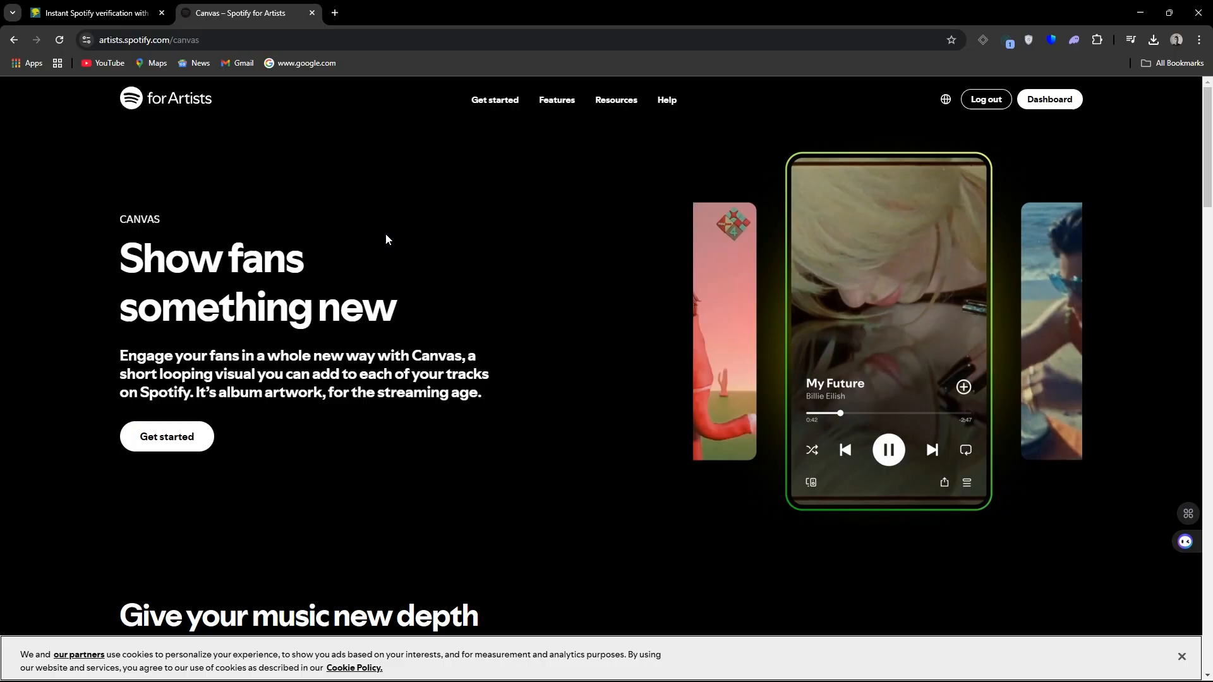
scroll(down, 3)
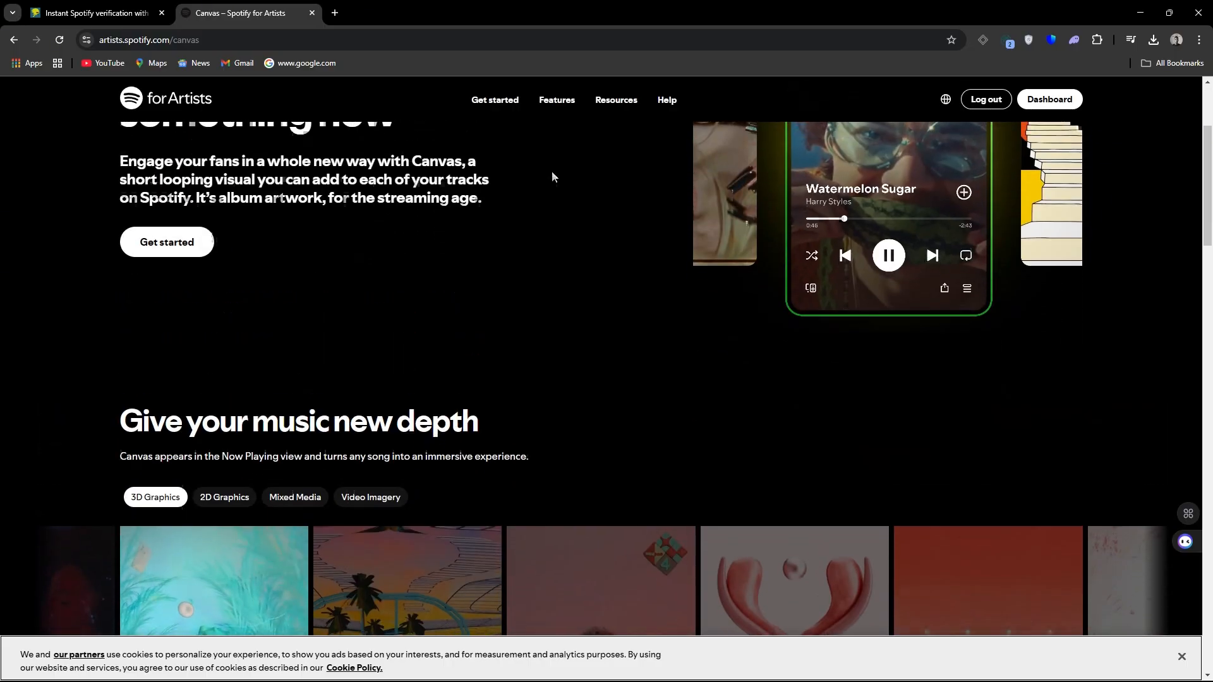
scroll(down, 3)
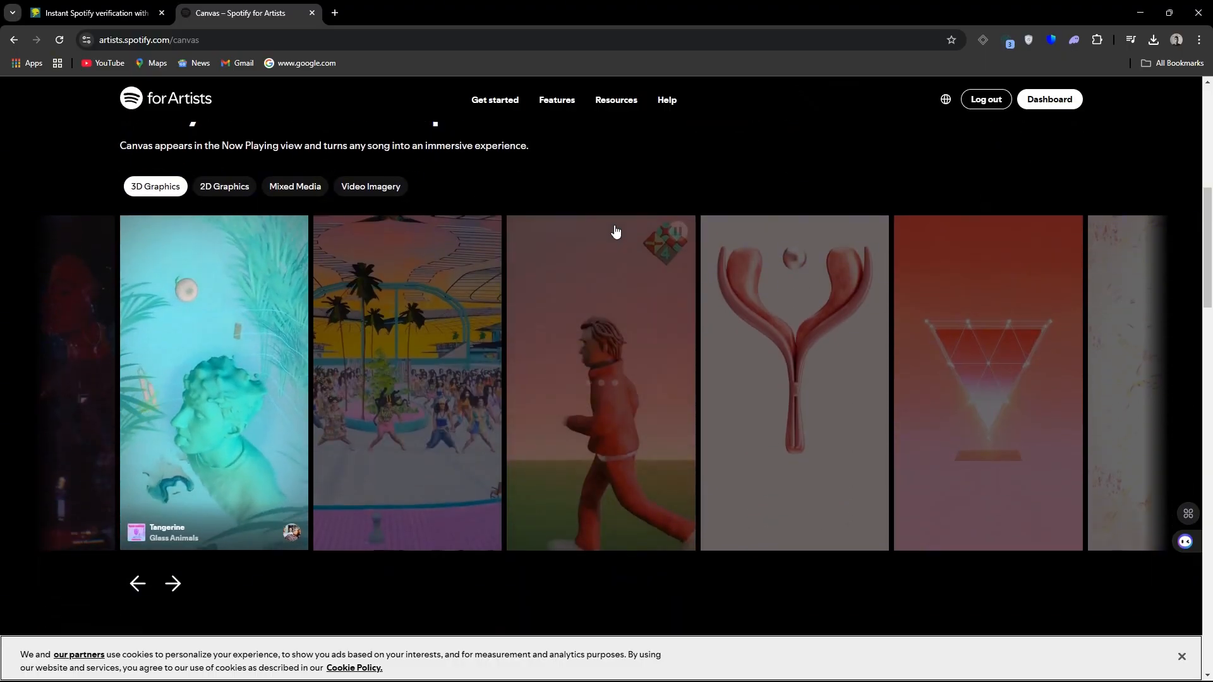
scroll(down, 3)
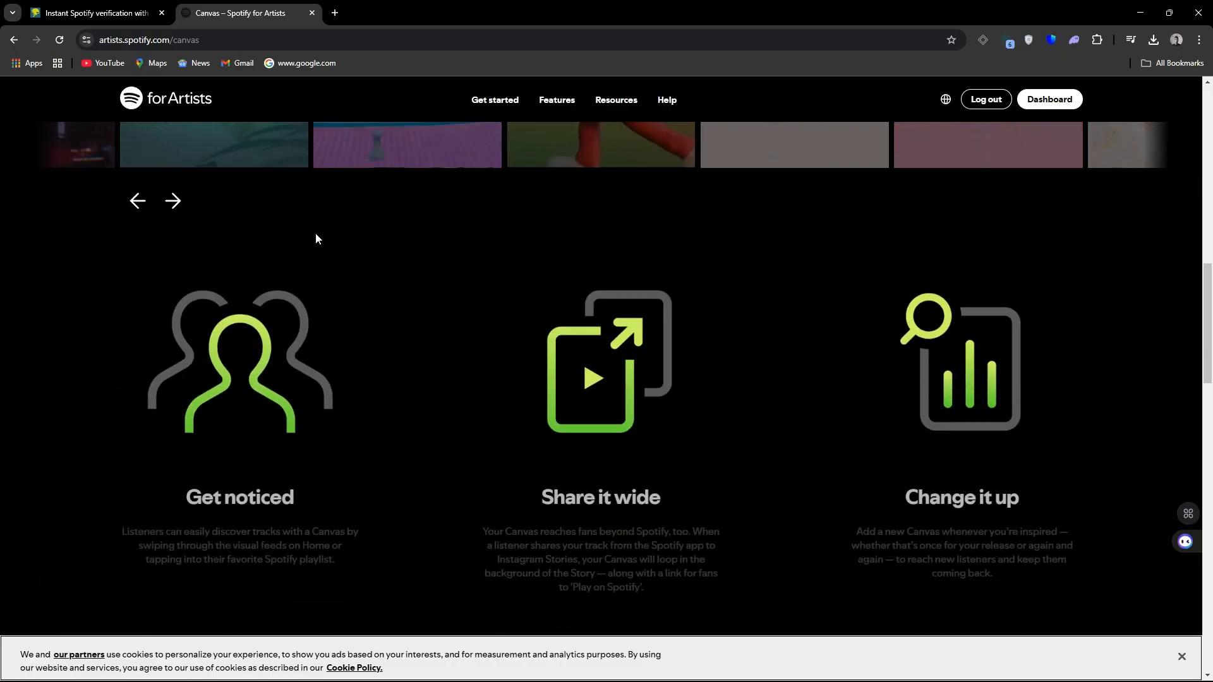
scroll(down, 3)
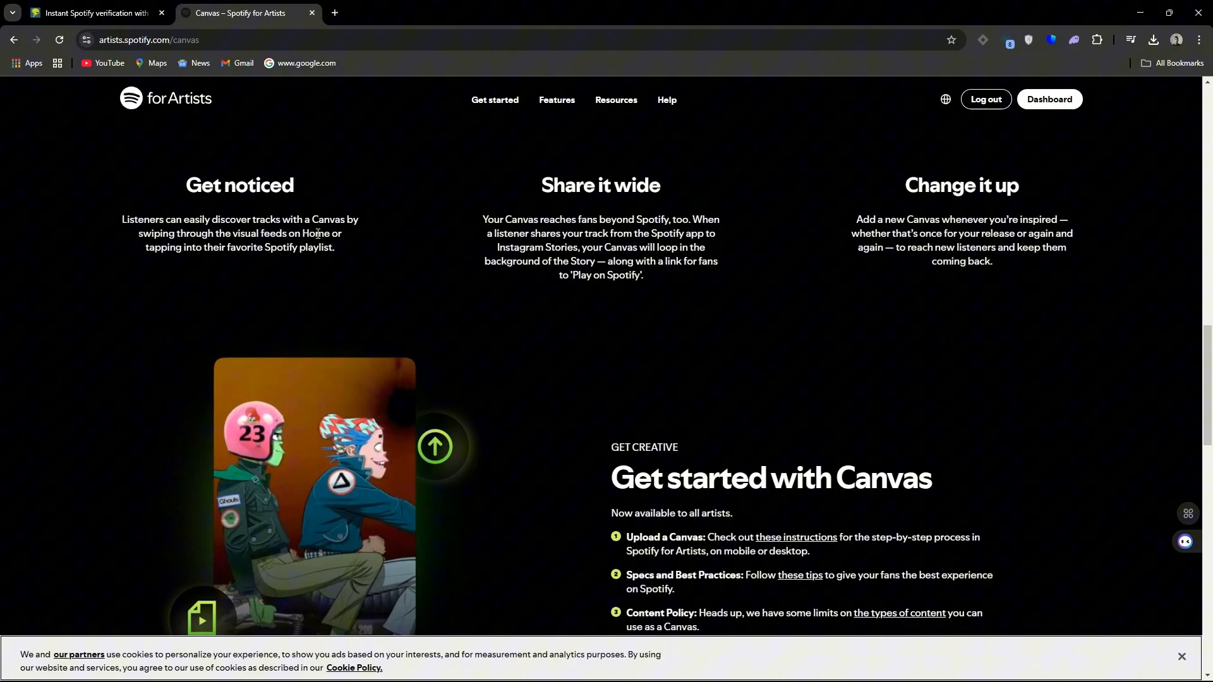
scroll(down, 3)
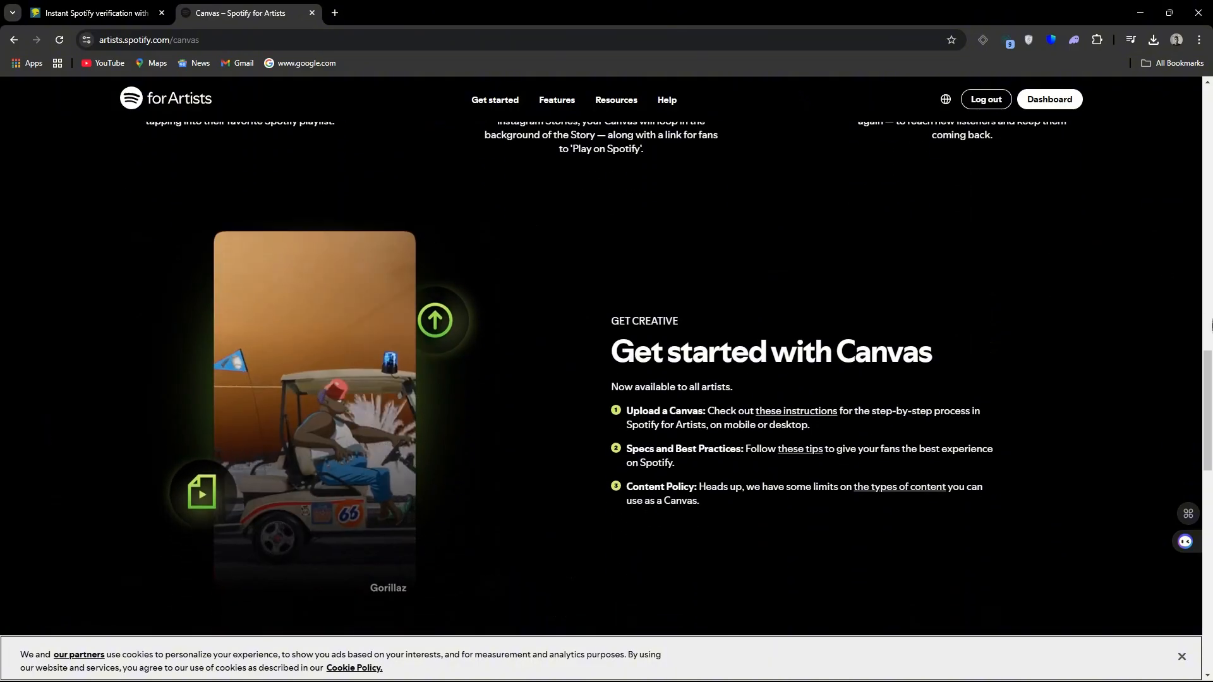
click(1183, 656)
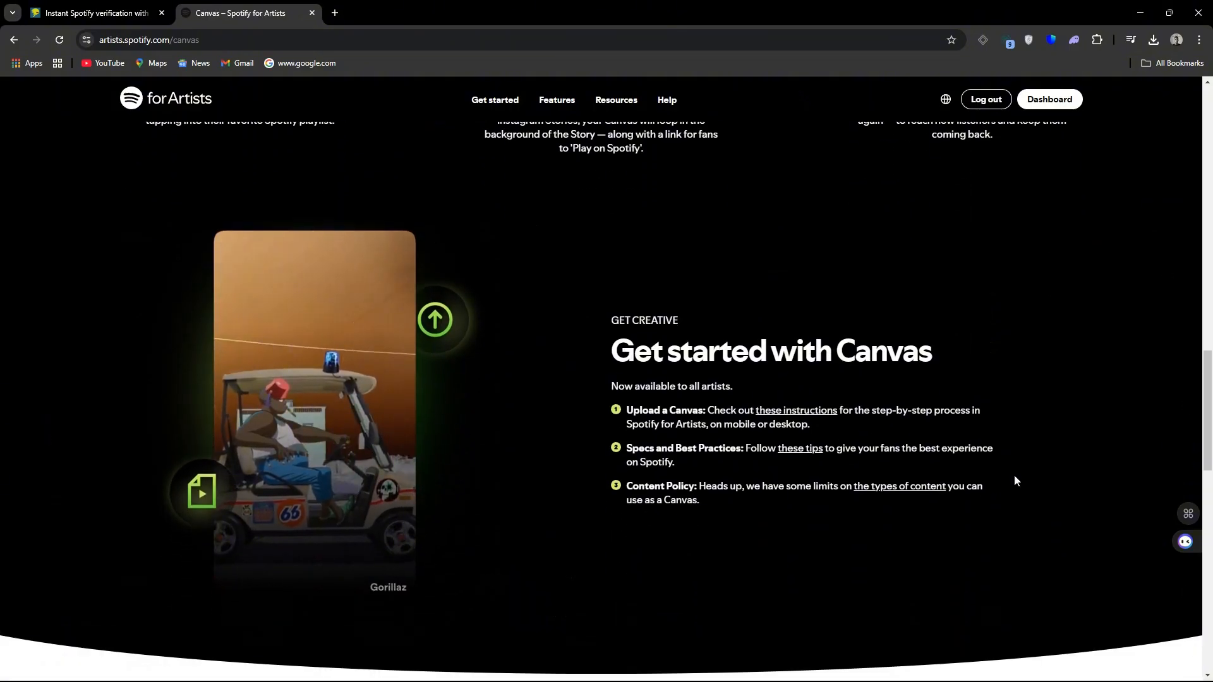
scroll(down, 3)
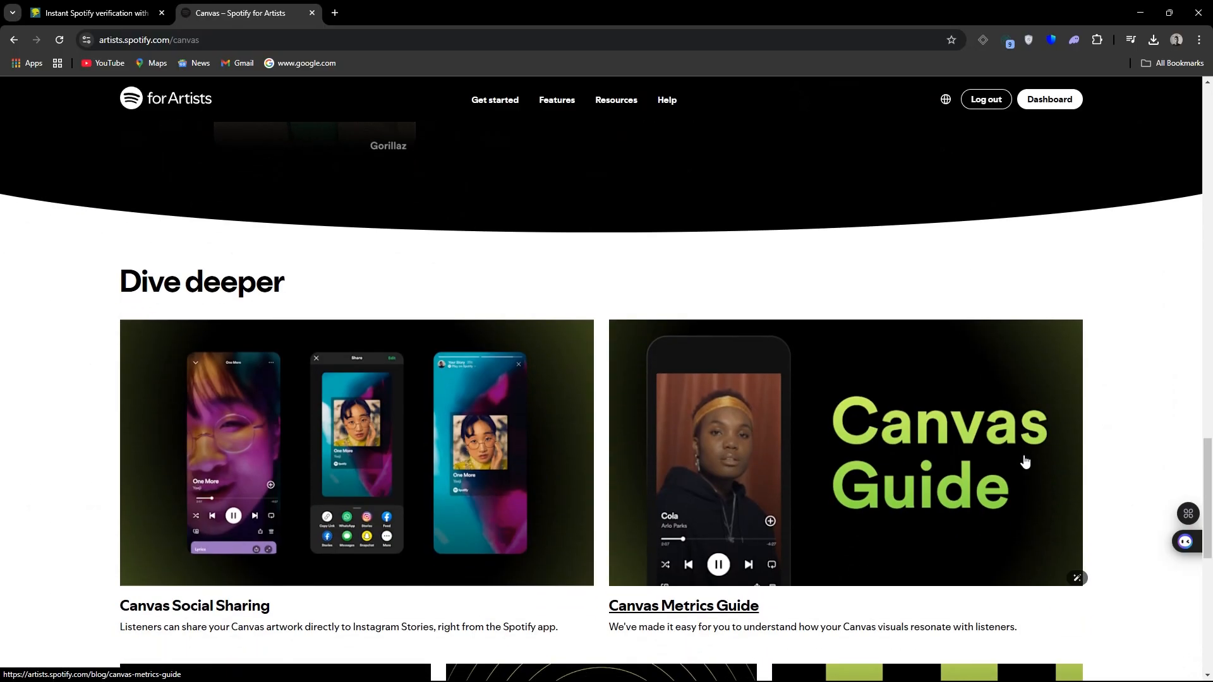
scroll(down, 3)
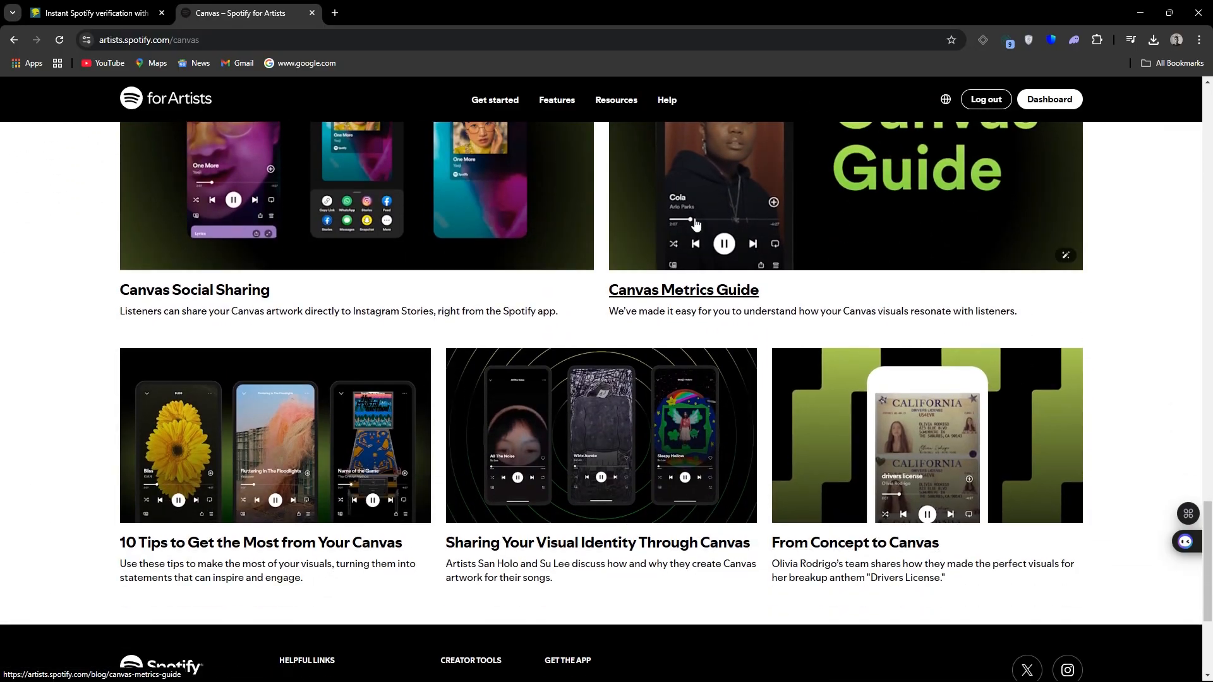
Step: Read the Artist profile article 'Making the Most of Your Artist Profile on Spotify' from Features
click(556, 99)
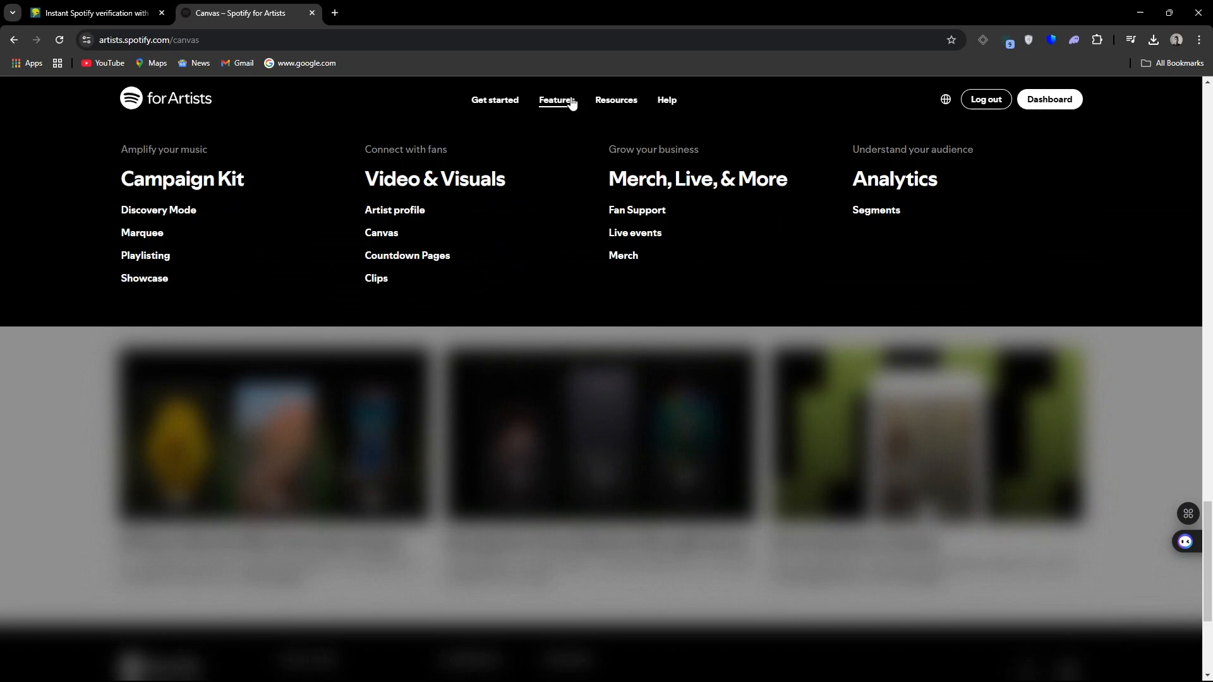
mouse_move(399, 246)
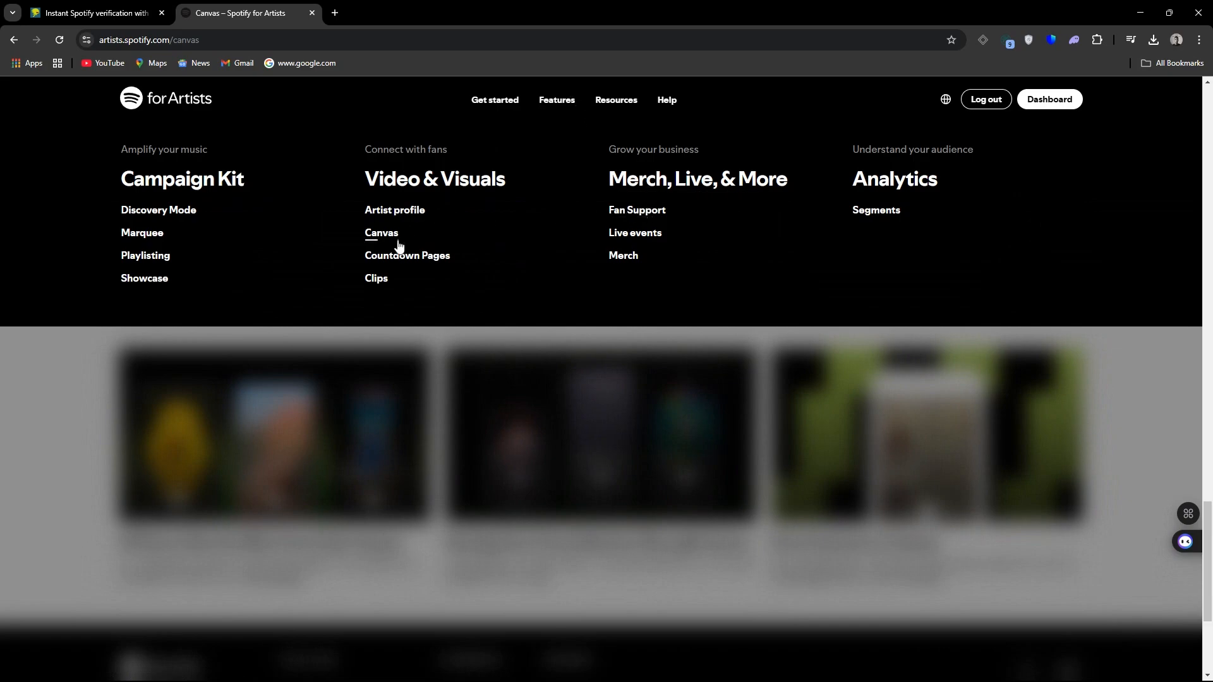
mouse_move(387, 240)
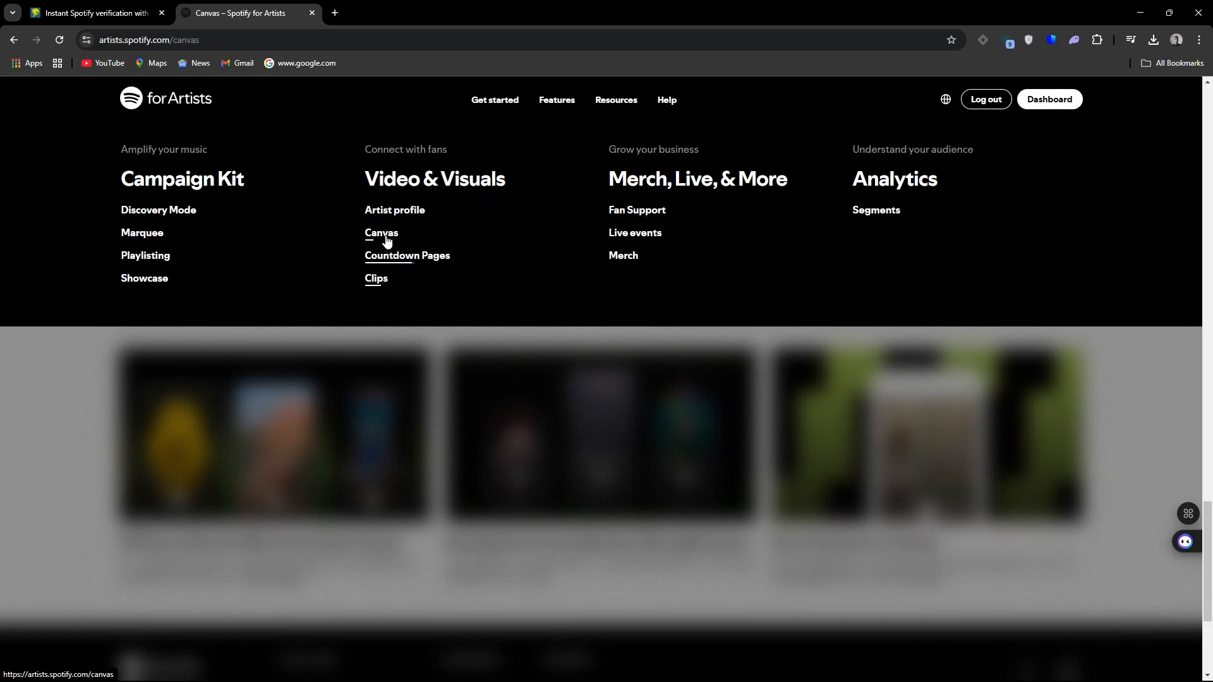
click(394, 210)
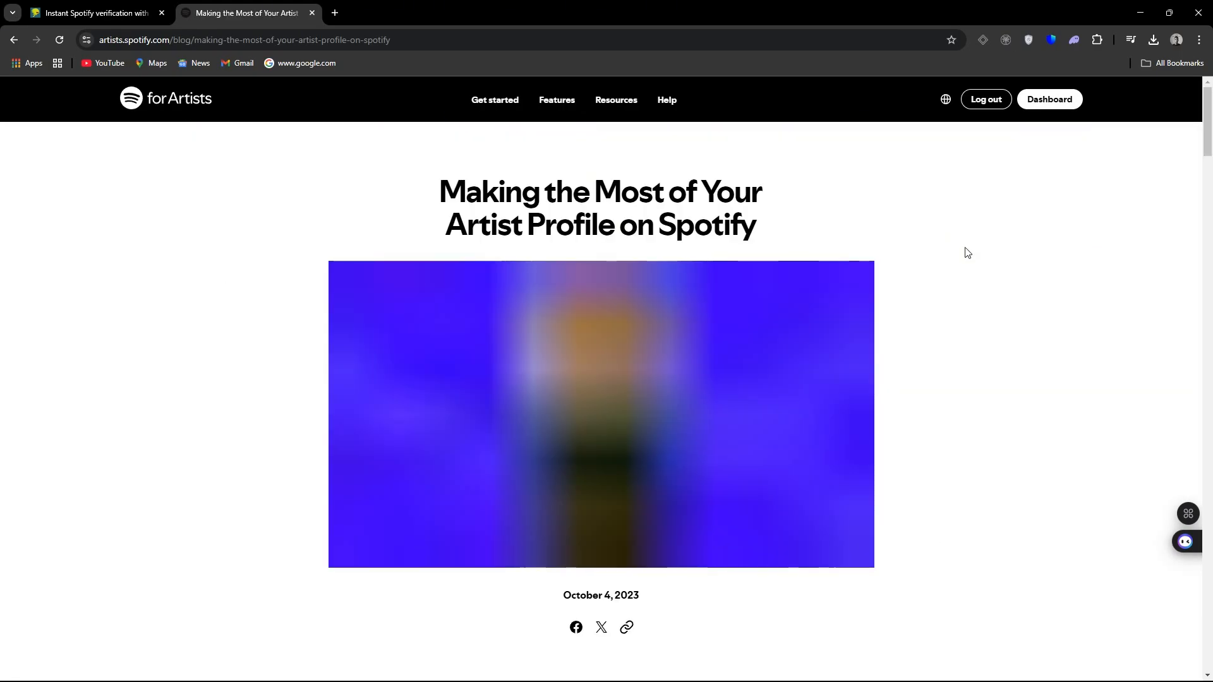
scroll(down, 3)
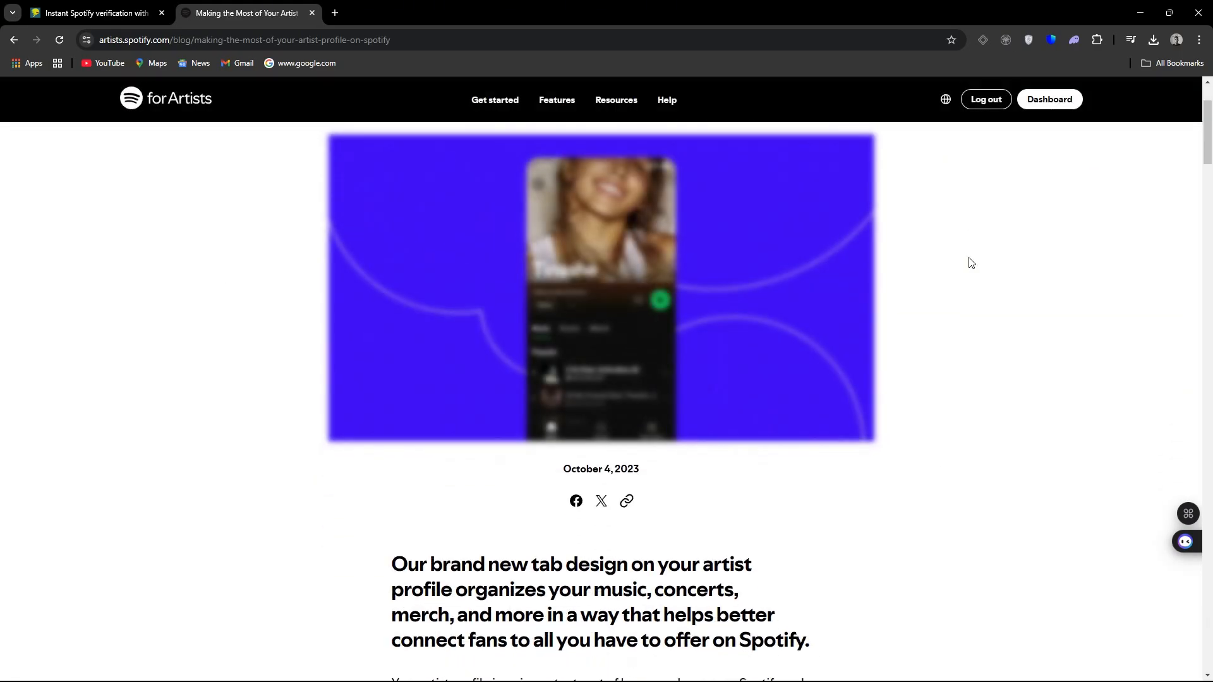
scroll(down, 3)
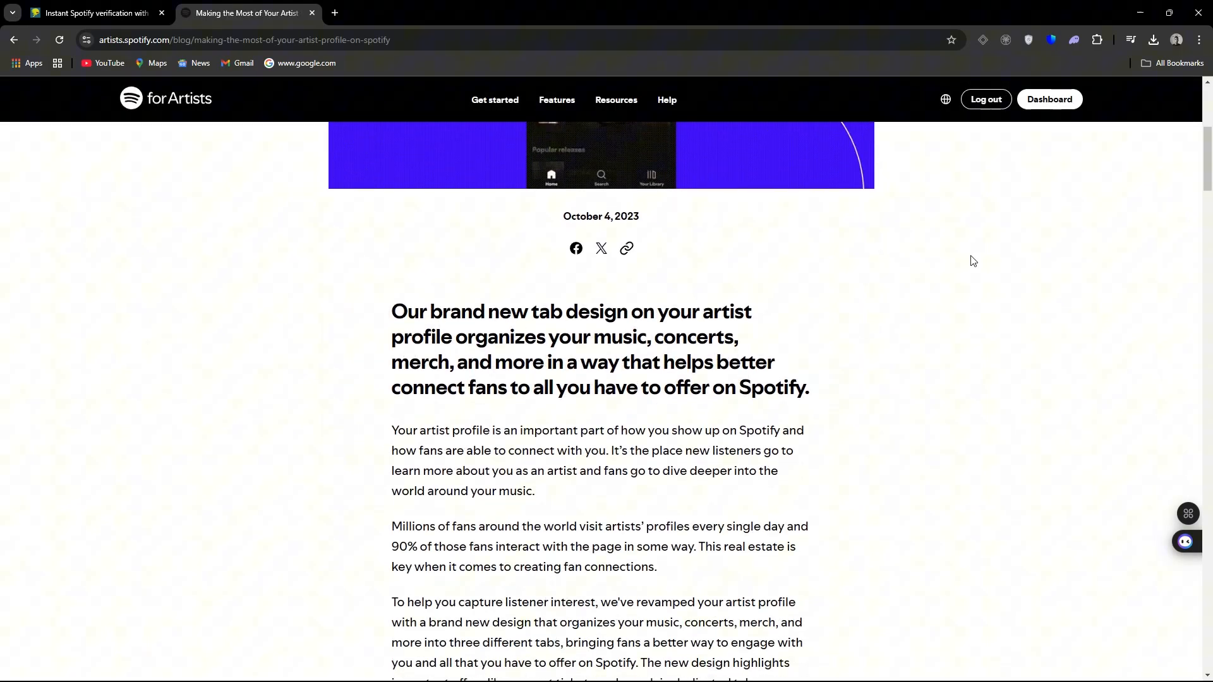